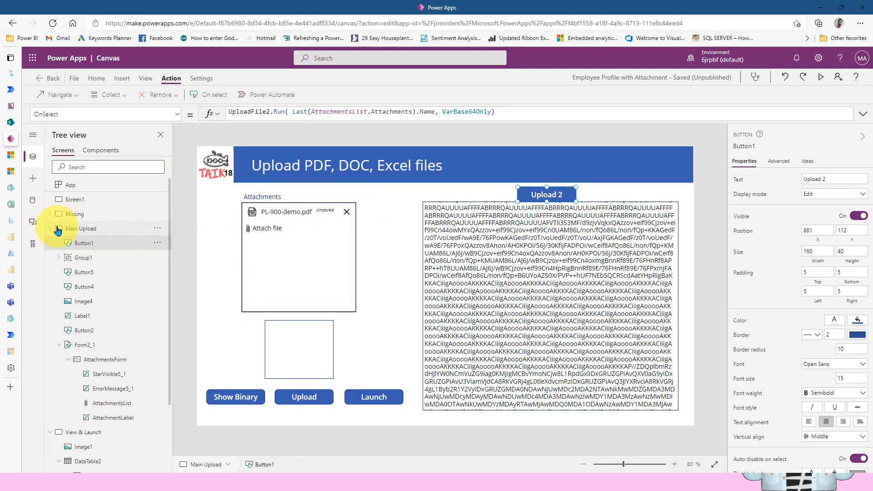
# Step: Collapse the Main Upload node in the Tree view
pyautogui.click(54, 242)
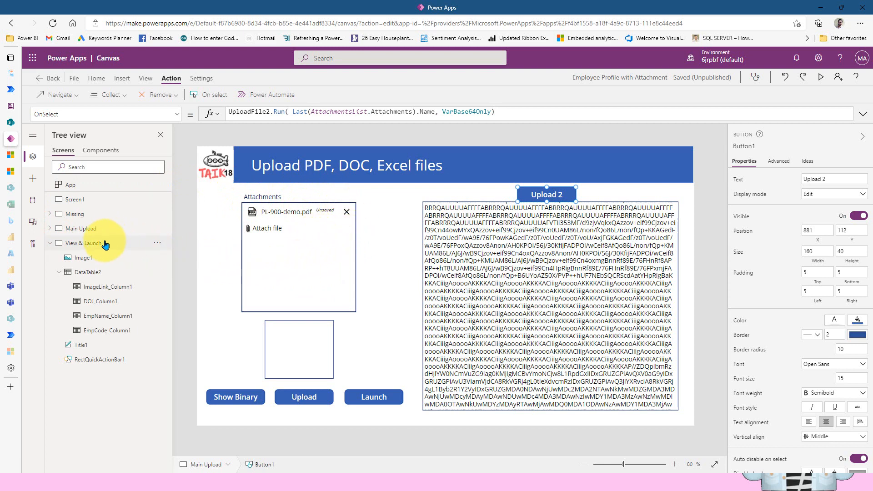
# Step: Select the View & Launch screen in the Tree view
pyautogui.click(84, 242)
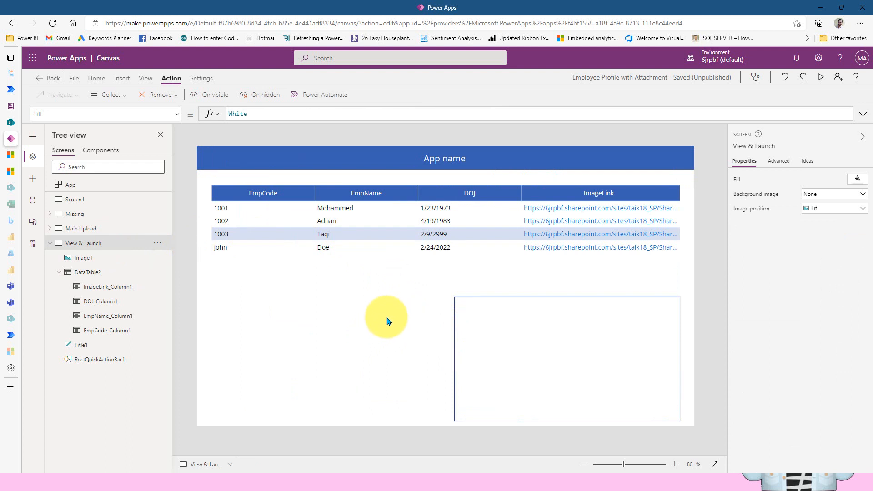
pyautogui.moveTo(357, 292)
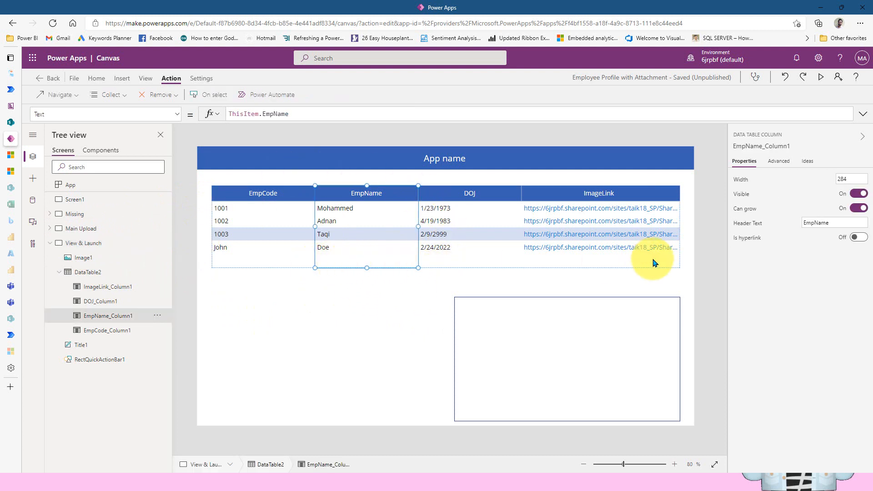
pyautogui.moveTo(164, 291)
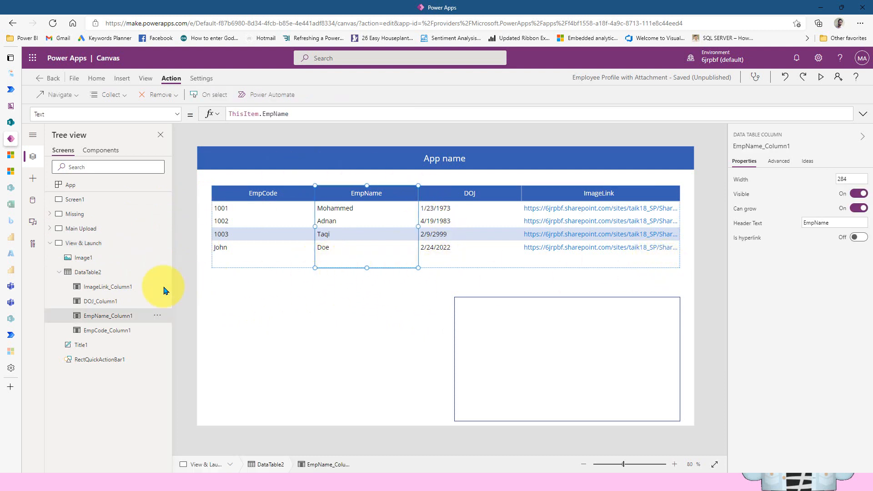
pyautogui.moveTo(368, 243)
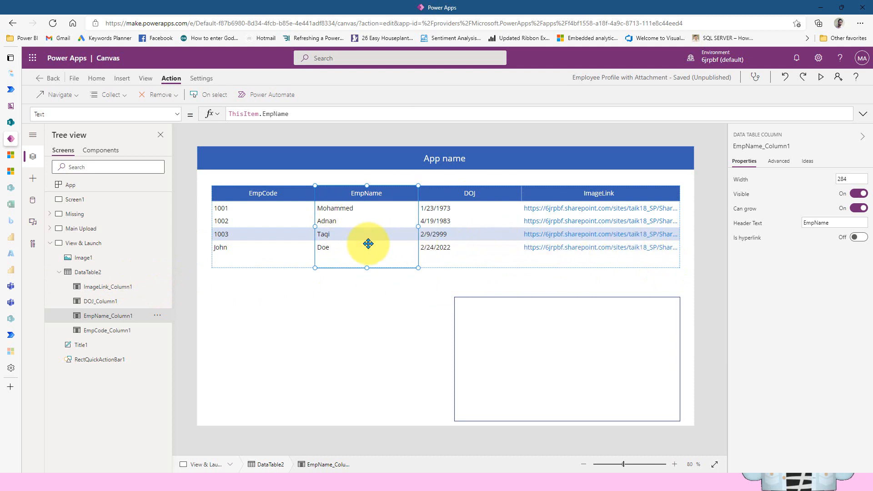
pyautogui.moveTo(520, 251)
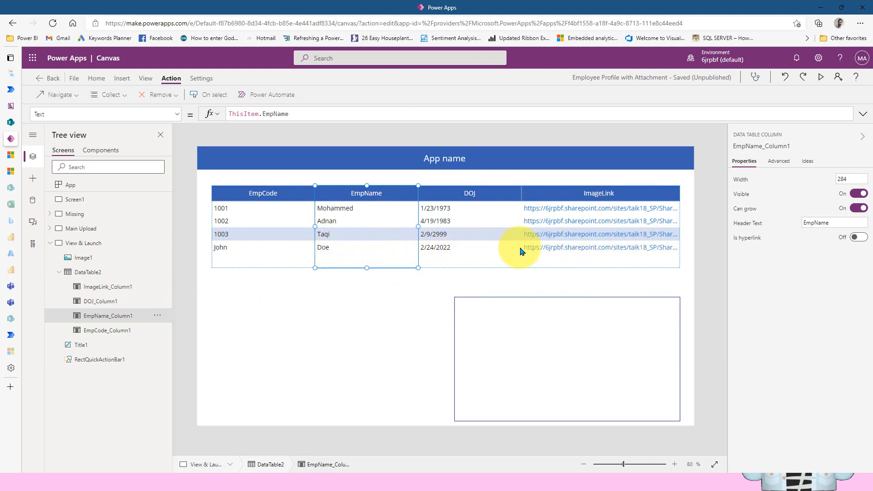
pyautogui.moveTo(637, 250)
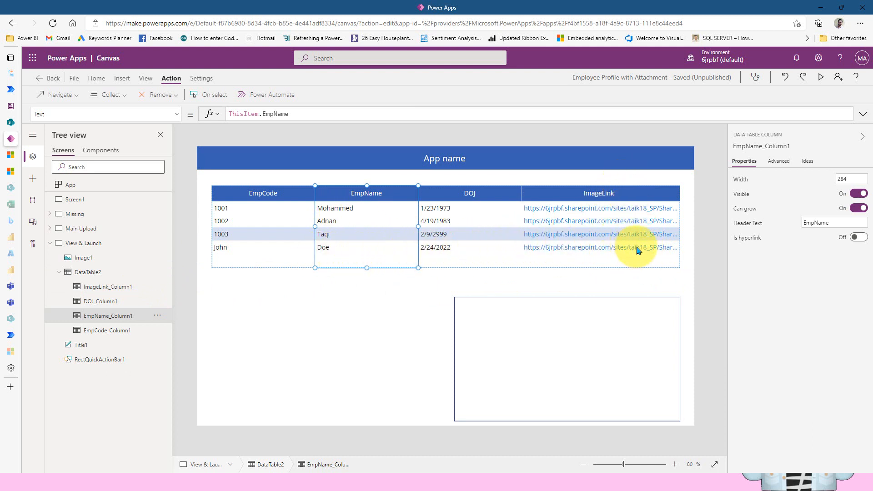
pyautogui.moveTo(640, 228)
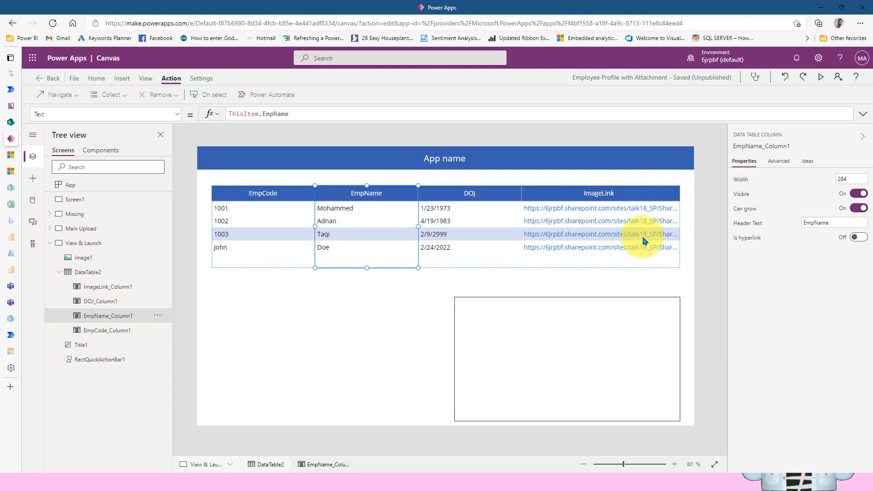
pyautogui.moveTo(562, 228)
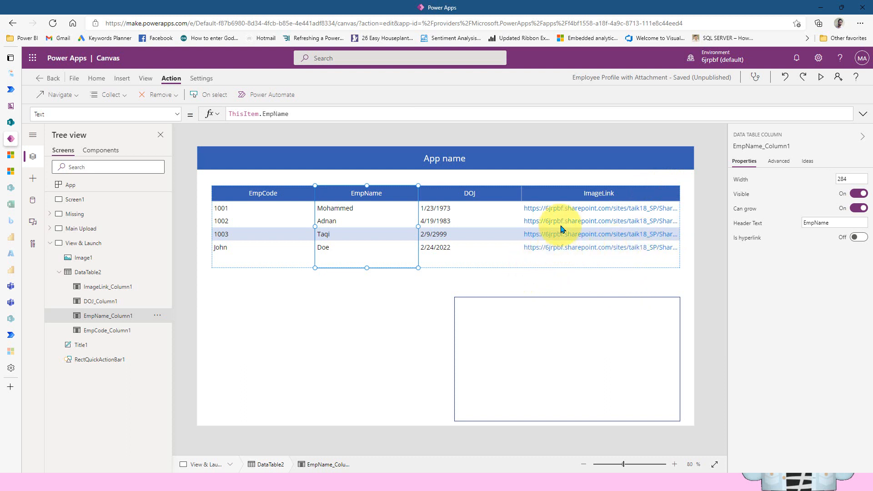
pyautogui.moveTo(580, 213)
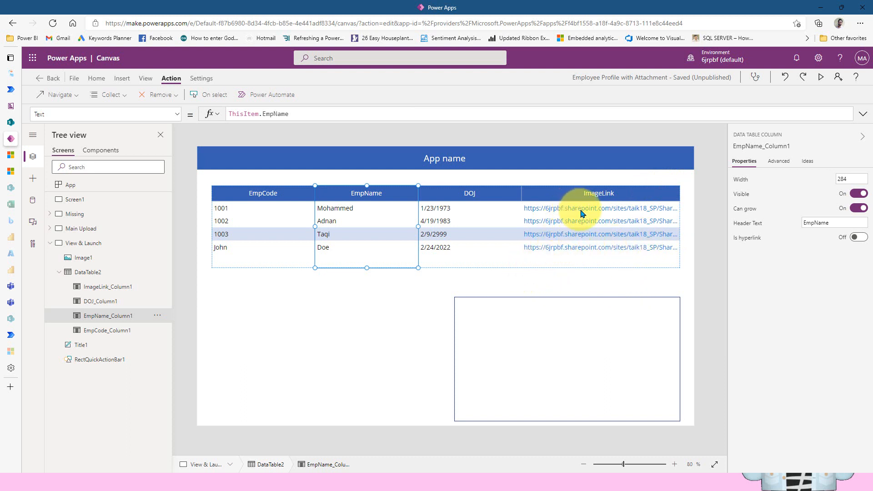
pyautogui.moveTo(580, 346)
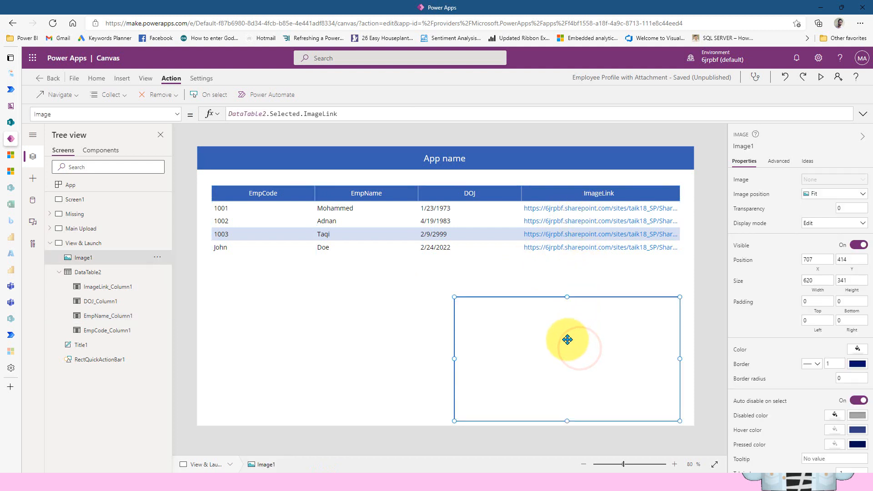
pyautogui.moveTo(546, 253)
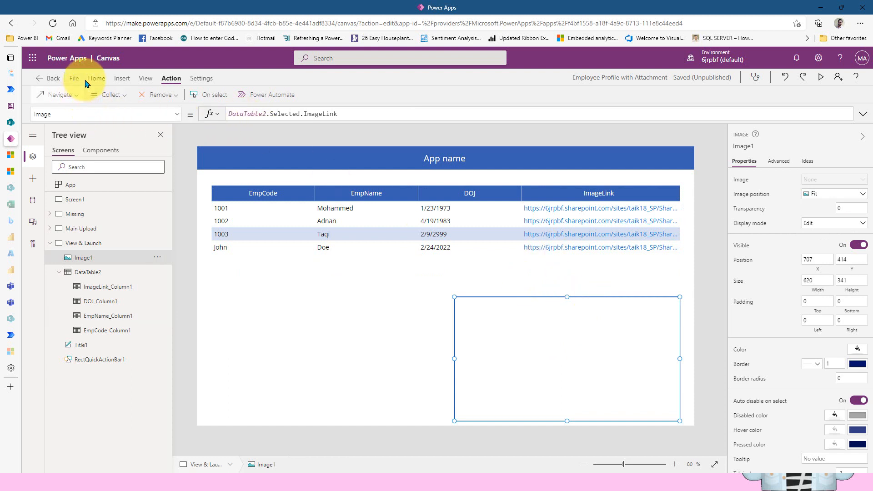
# Step: Browse the Insert tab's Media controls and dismiss the list without inserting
pyautogui.click(96, 77)
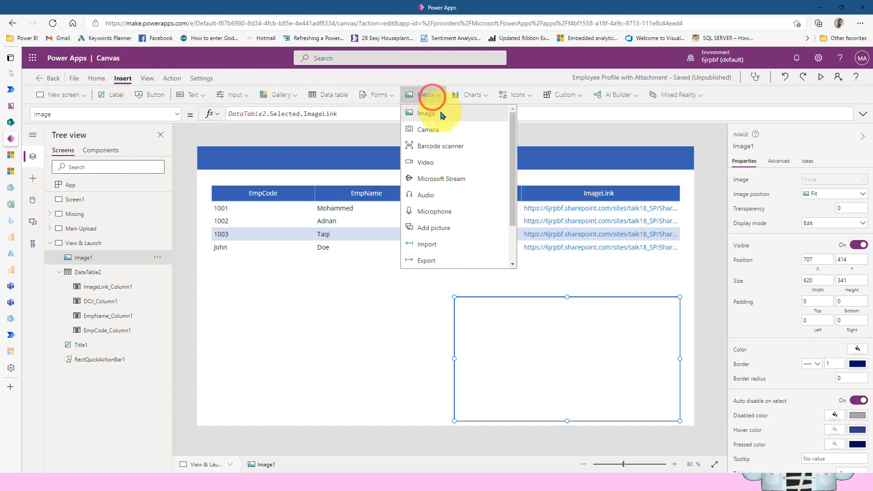
pyautogui.click(555, 328)
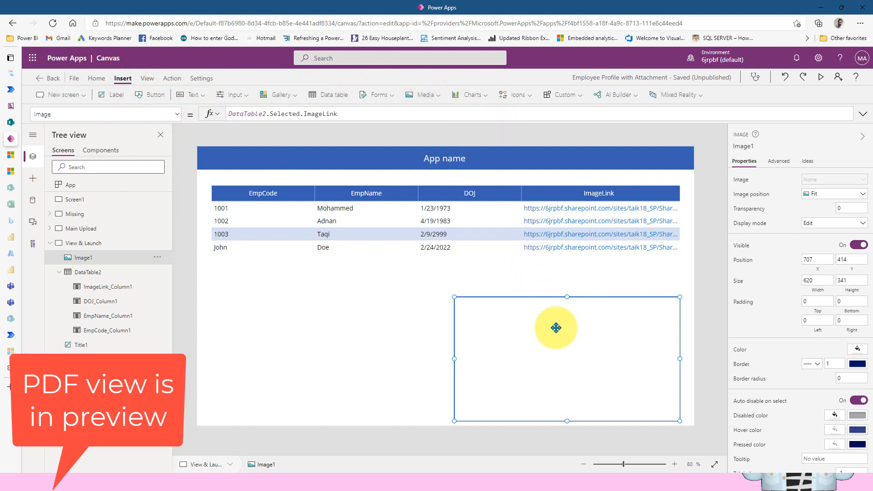
pyautogui.moveTo(523, 317)
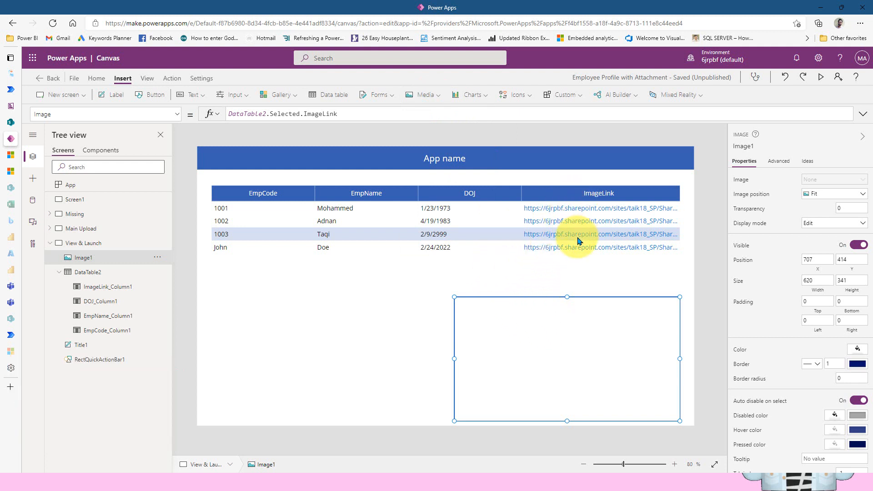
# Step: Select ImageLink_Column1 to review its OnSelect Launch formula
pyautogui.click(598, 233)
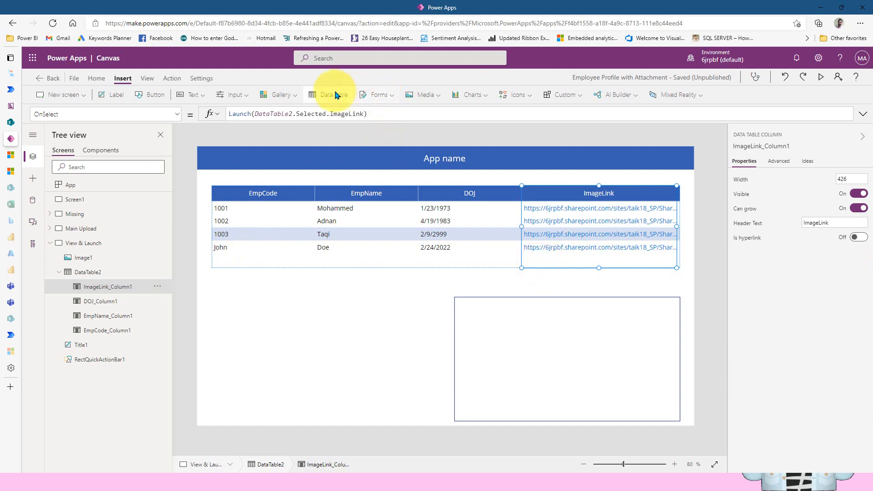
pyautogui.moveTo(333, 94)
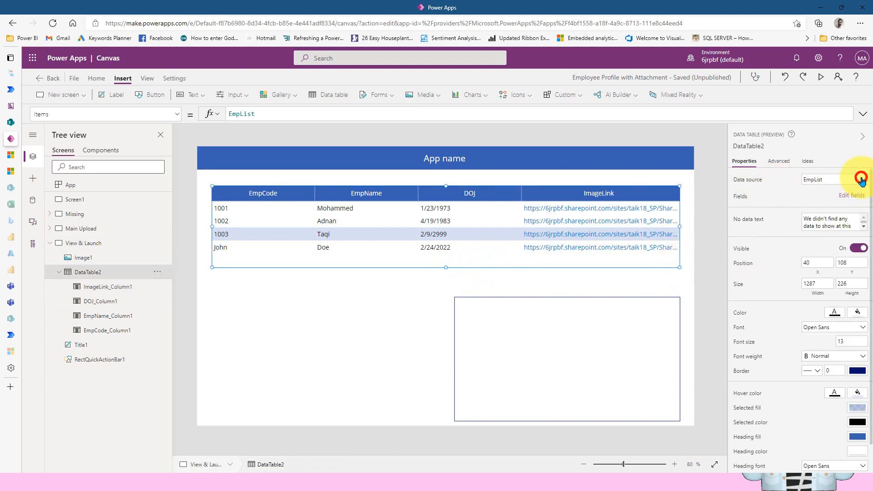
pyautogui.click(830, 179)
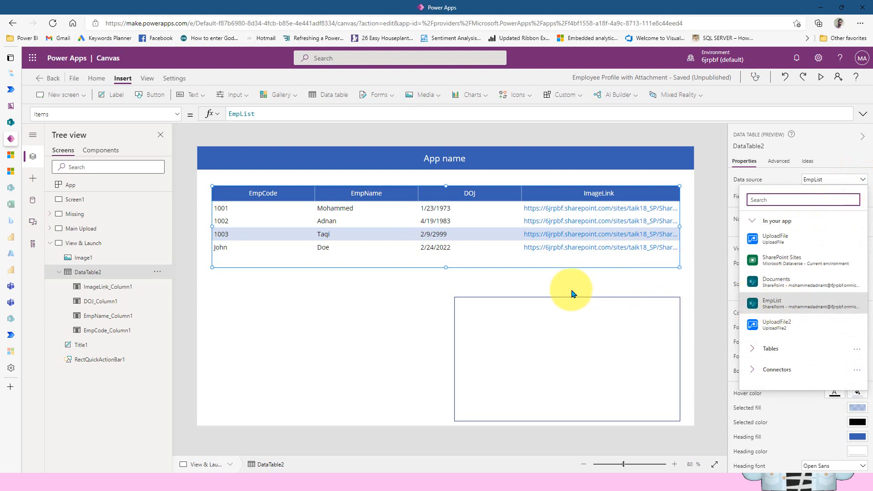
pyautogui.moveTo(786, 303)
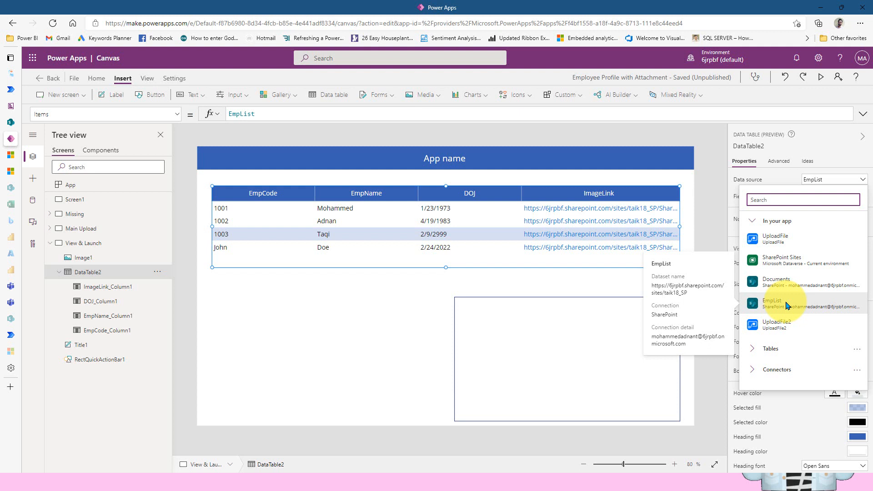
pyautogui.moveTo(581, 287)
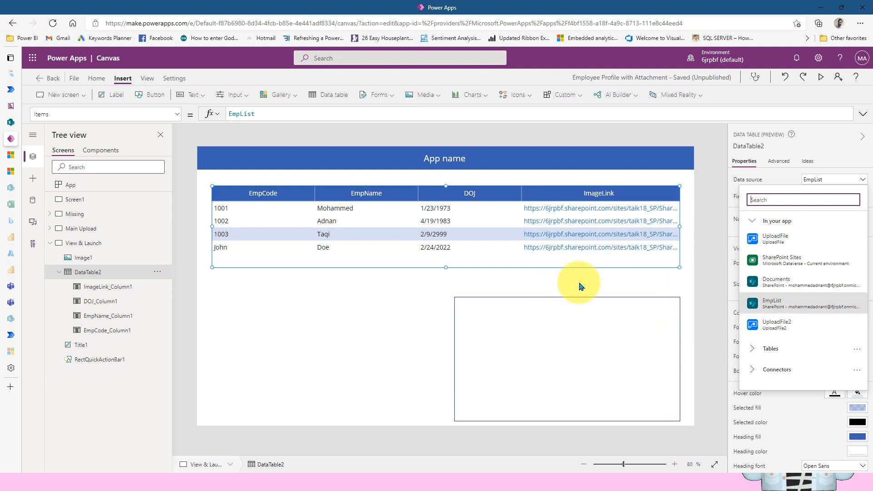
pyautogui.moveTo(677, 265)
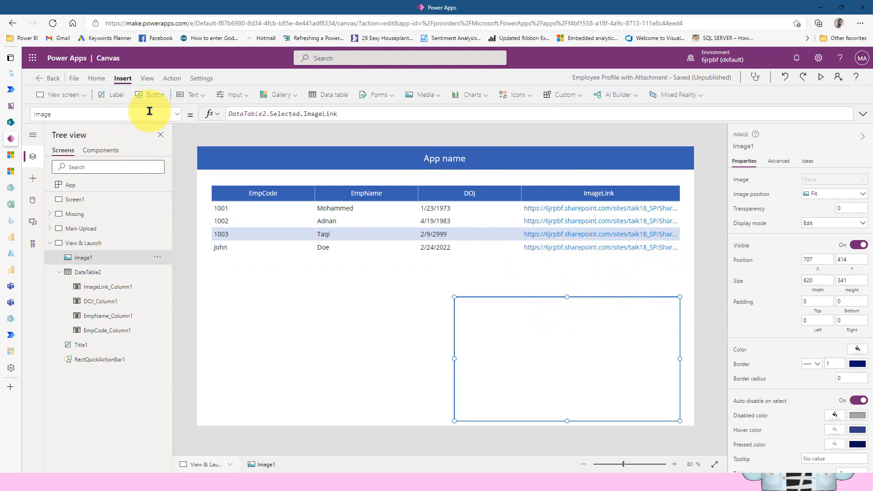
pyautogui.moveTo(275, 164)
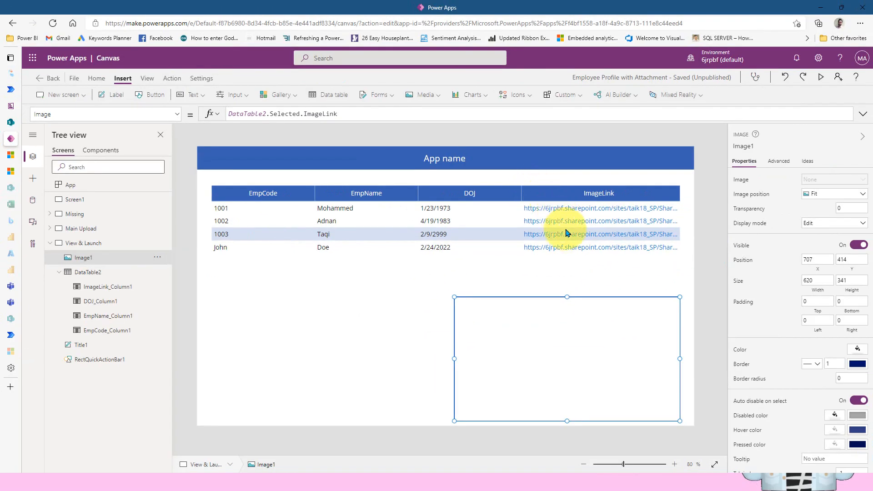
# Step: Set ImageLink_Column1's OnSelect to Launch(DataTable2.Selected.ImageLink)
pyautogui.click(598, 234)
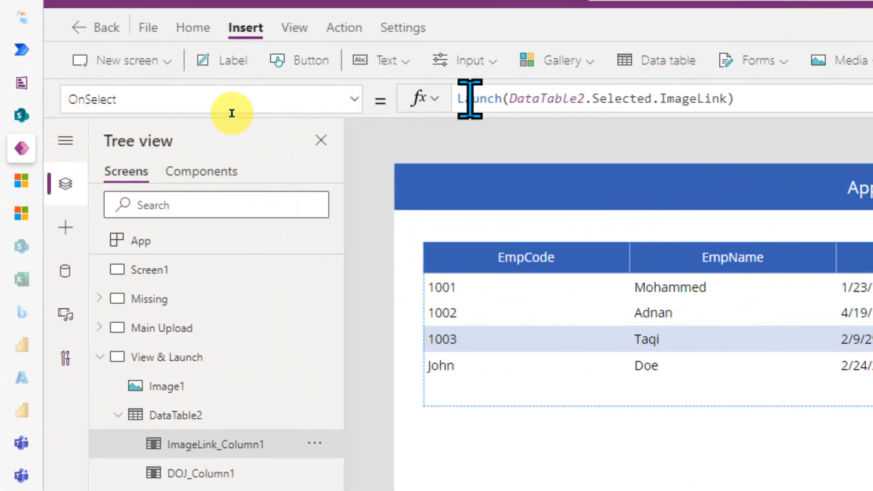
pyautogui.click(479, 99)
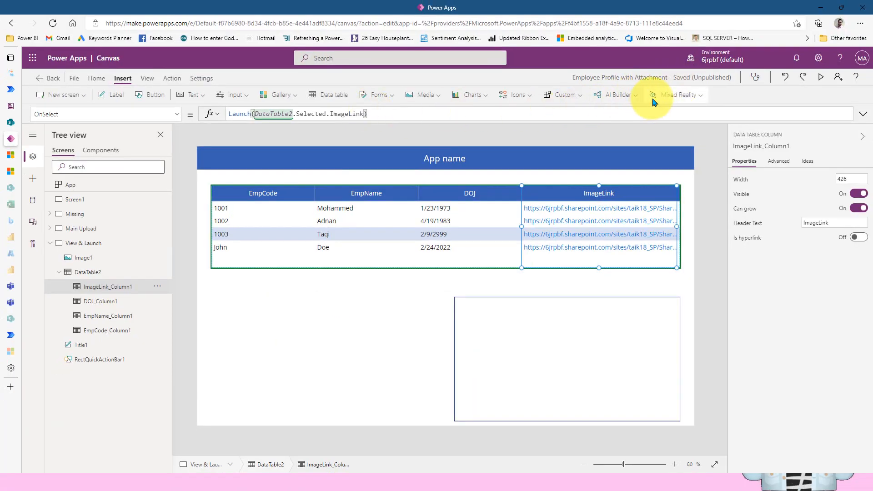
# Step: Preview the app and launch a row's attachment link from the ImageLink column
pyautogui.click(820, 77)
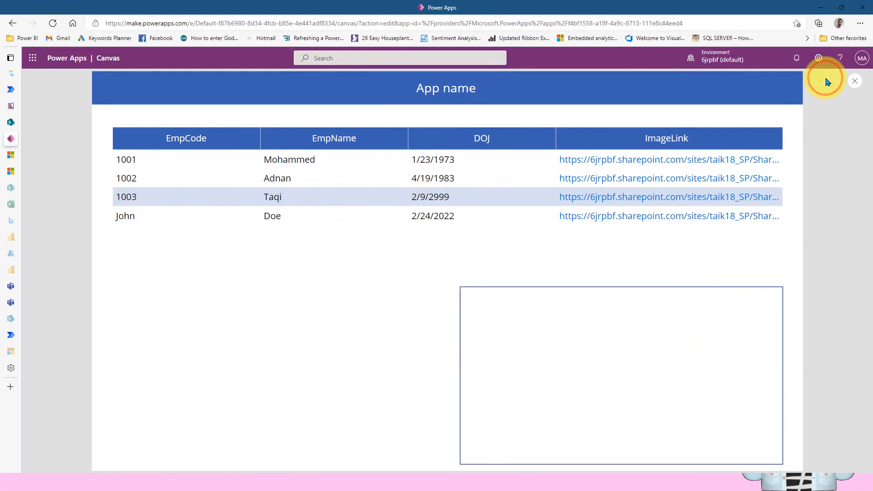
pyautogui.click(306, 159)
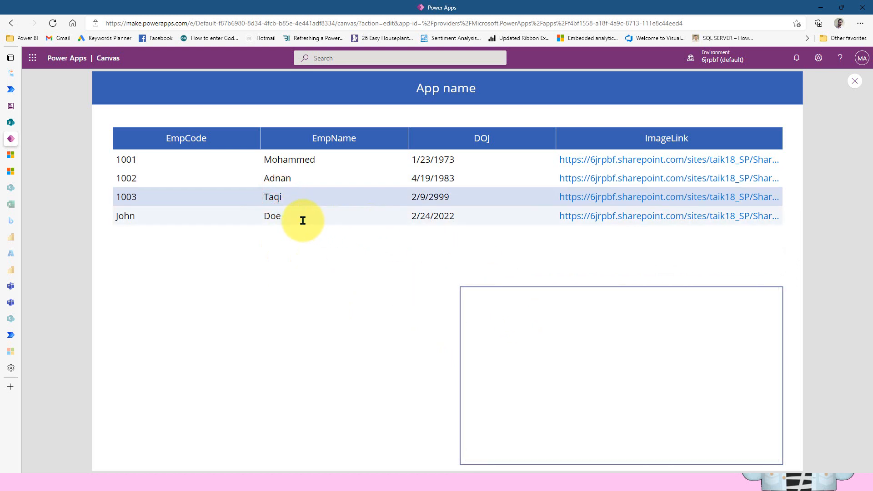
pyautogui.moveTo(648, 197)
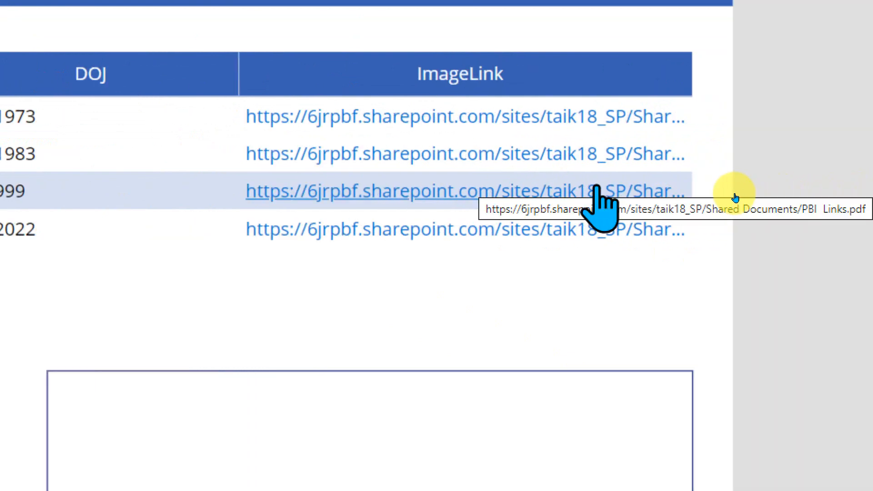
pyautogui.moveTo(728, 213)
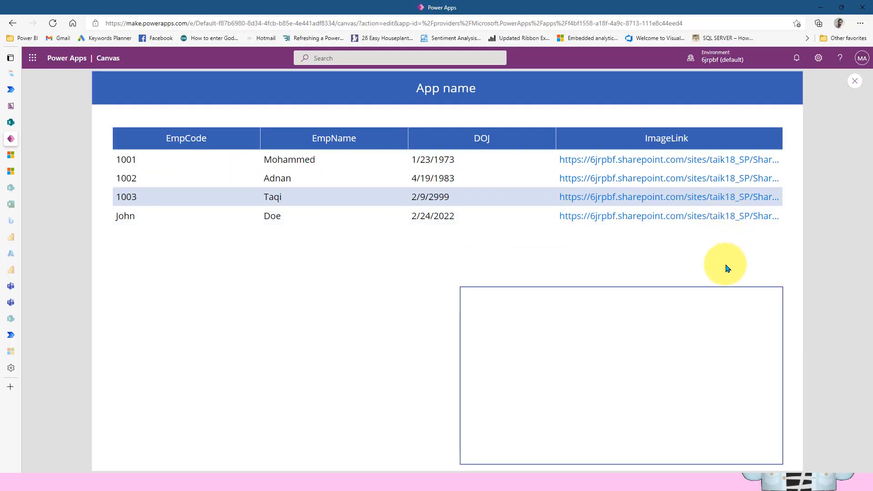
pyautogui.click(610, 196)
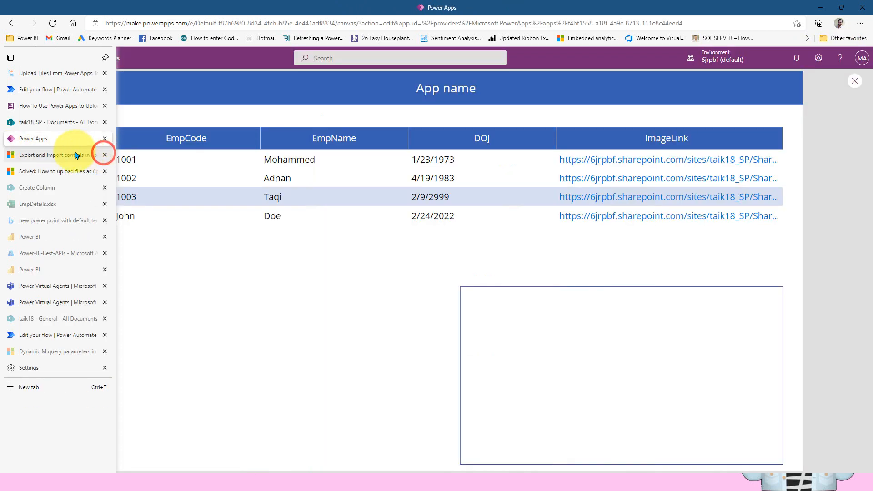
# Step: On the new tab, accept the prompt to open EmpDetails.xlsx
pyautogui.click(104, 155)
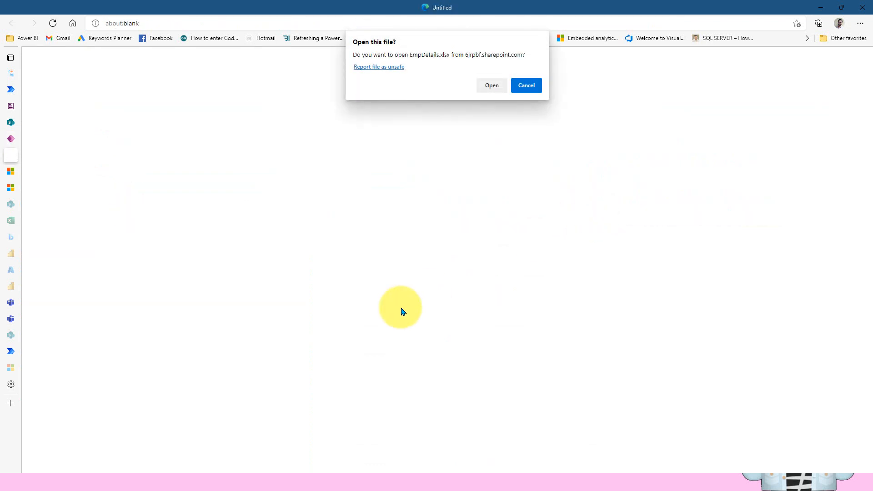
pyautogui.moveTo(456, 118)
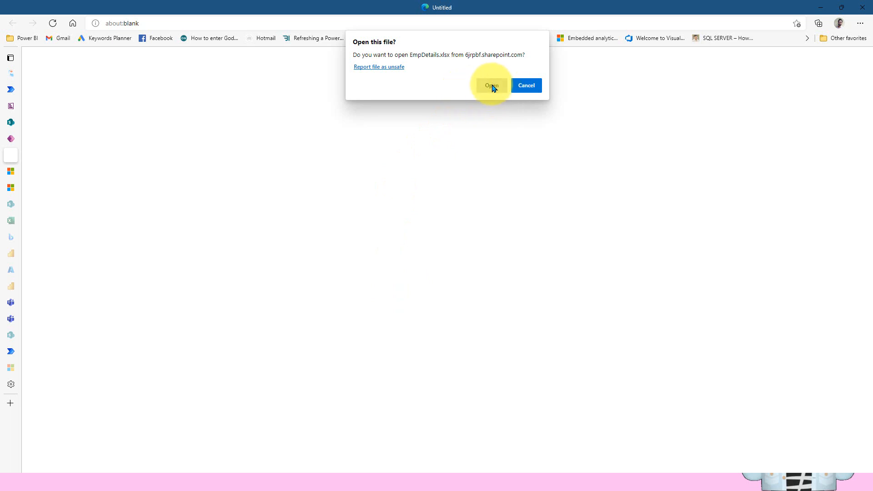
pyautogui.click(491, 85)
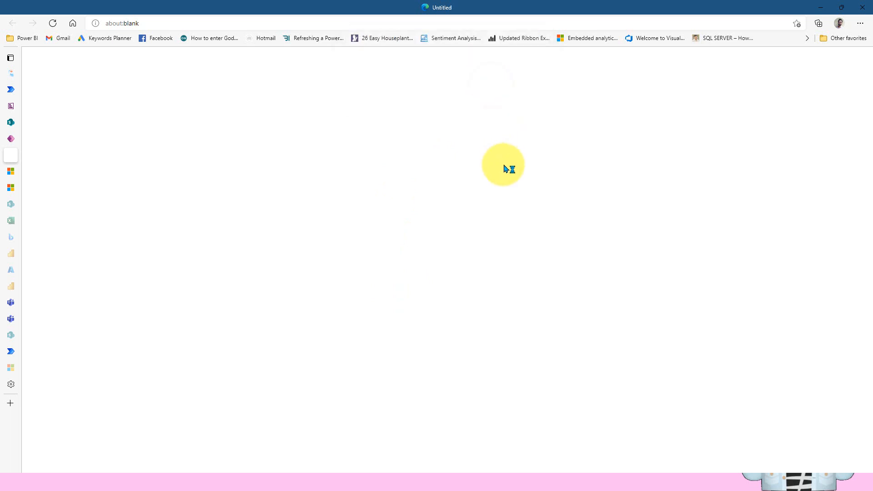
pyautogui.click(10, 220)
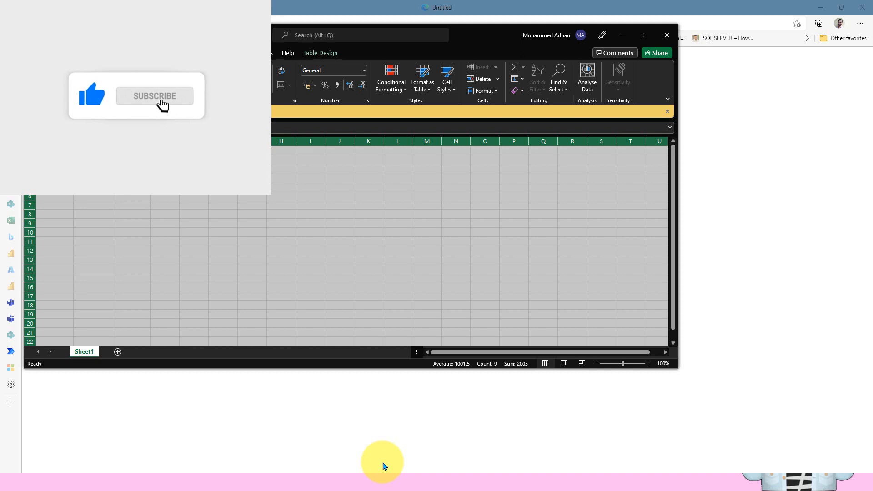
# Step: View Sheet1 of EmpDetails.xlsx in the Excel desktop app
pyautogui.click(154, 96)
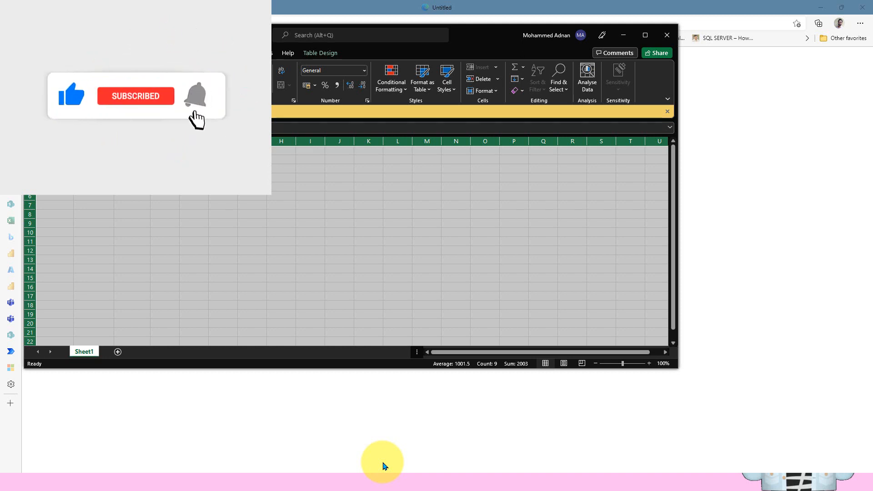